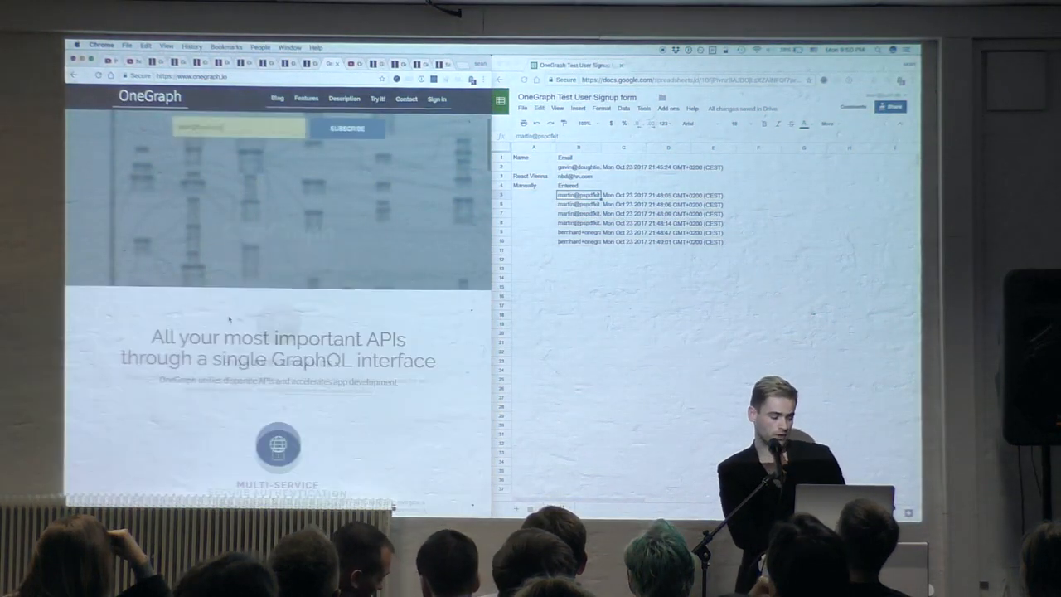
- Run the AWS Lambda query listing functions and their log events, returning JSON results
scroll(down, 3)
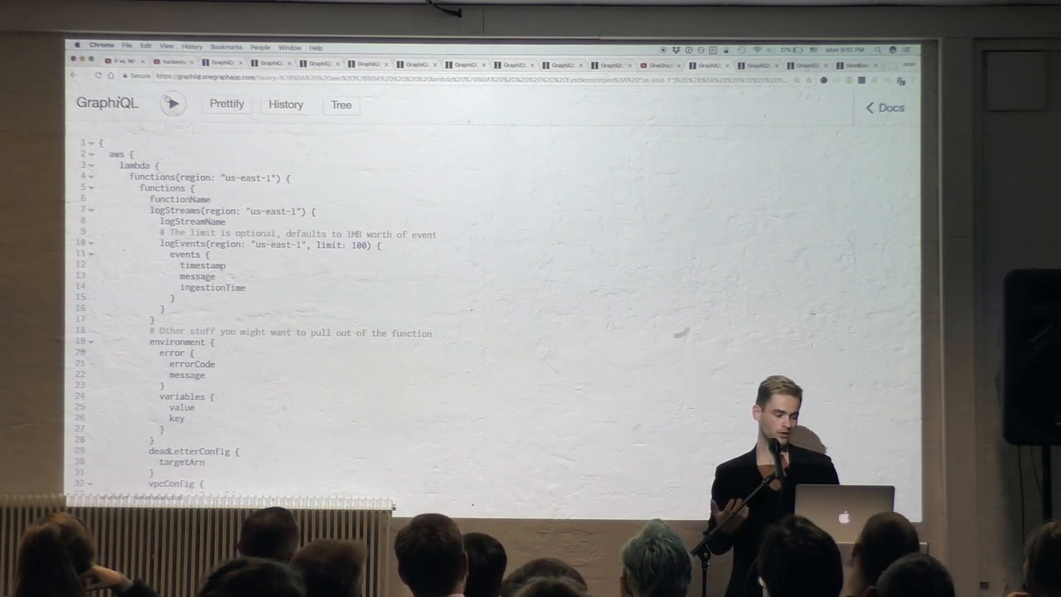
click(172, 103)
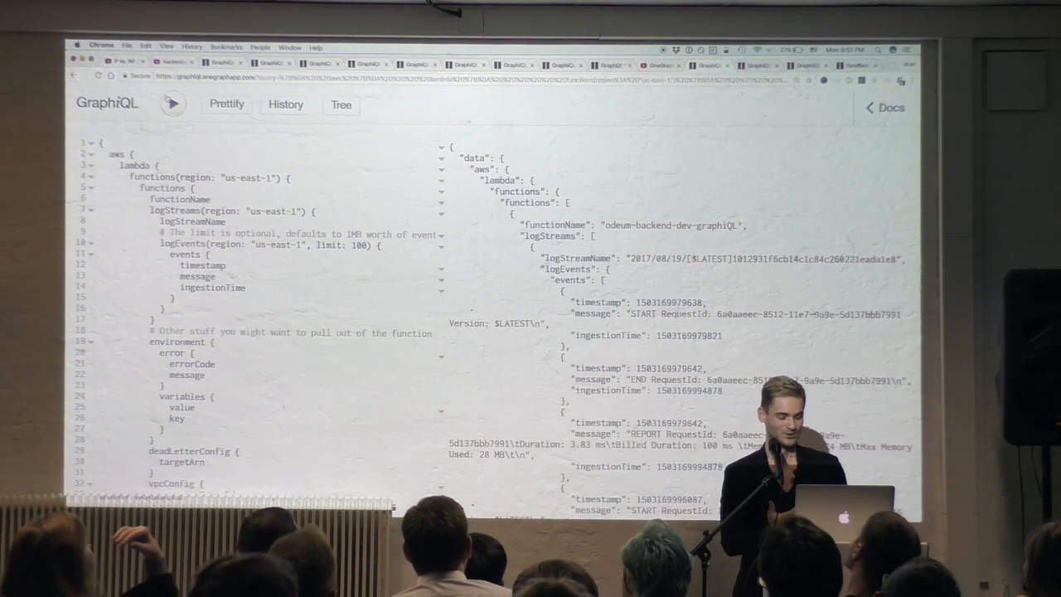